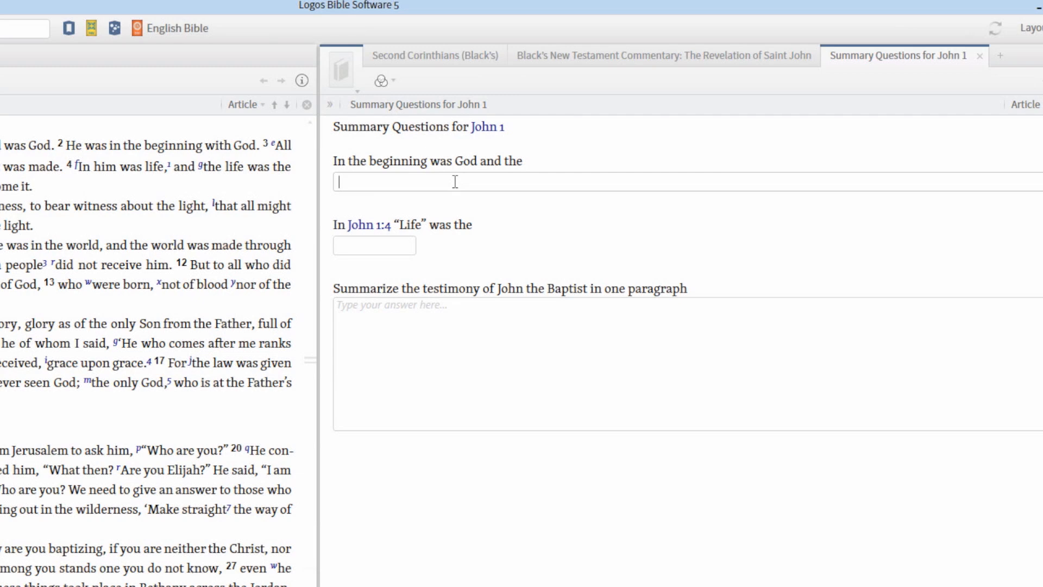
Fill the first answer box for 'In the beginning was God and the' with 'The Word'.
text(The)
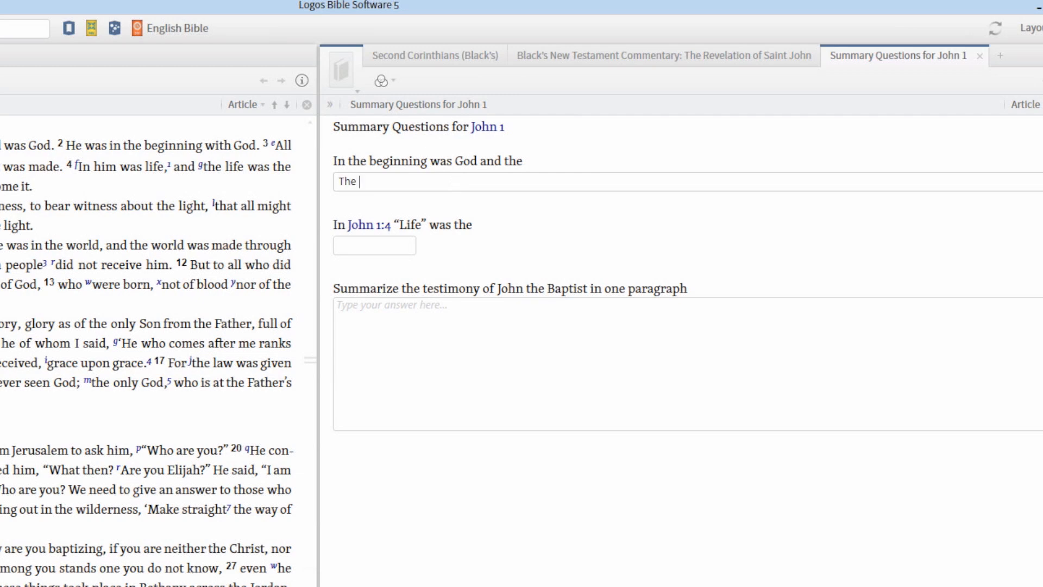
text(Word)
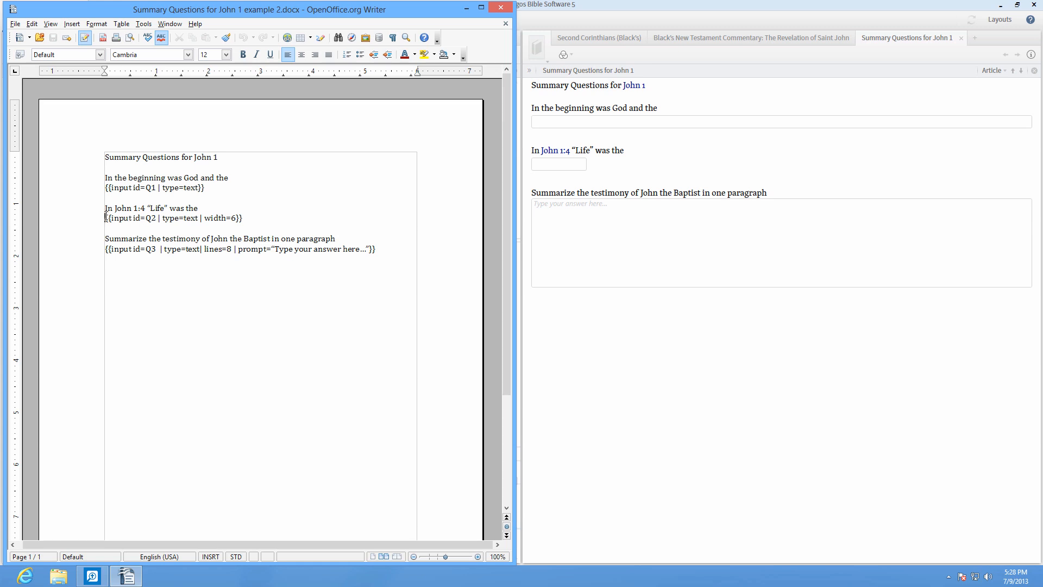
triple_click(171, 217)
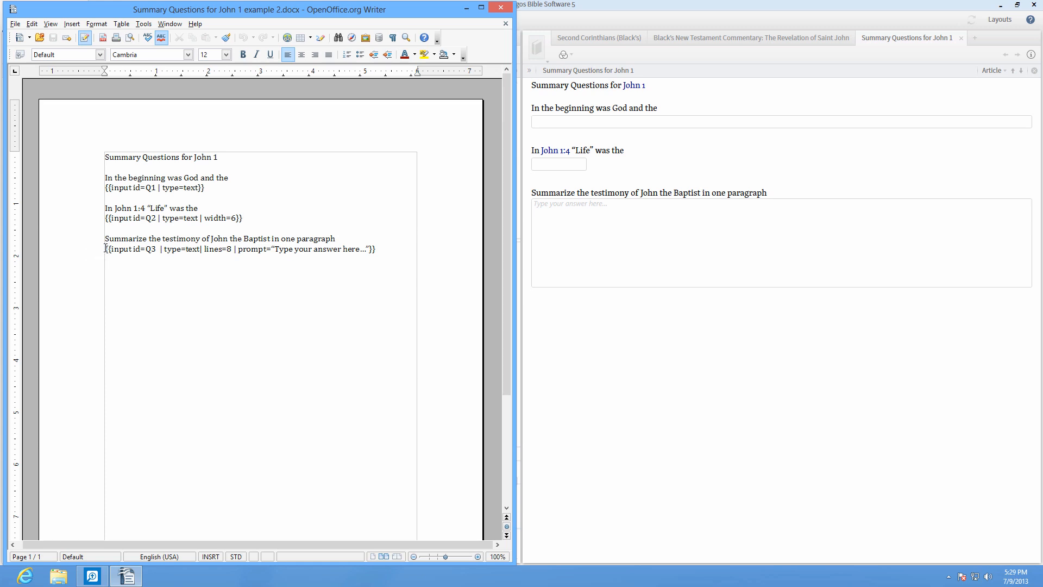
drag(105, 249, 155, 249)
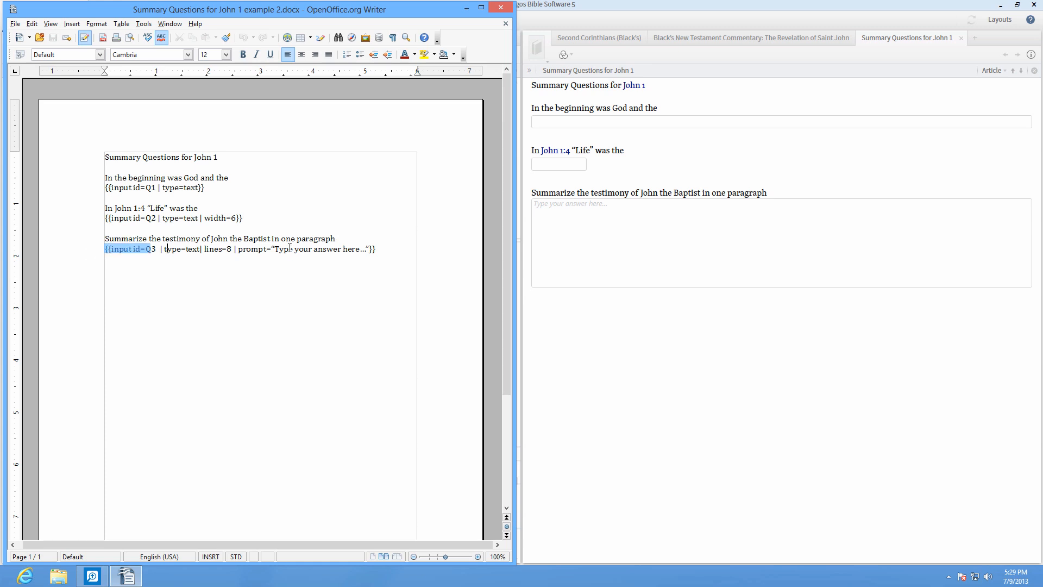